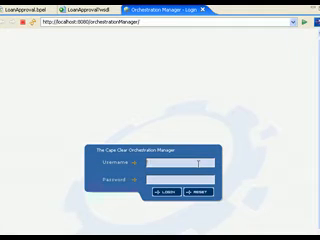
{"action": "type", "text": "admin"}
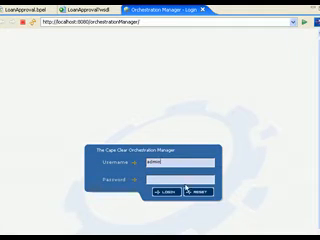